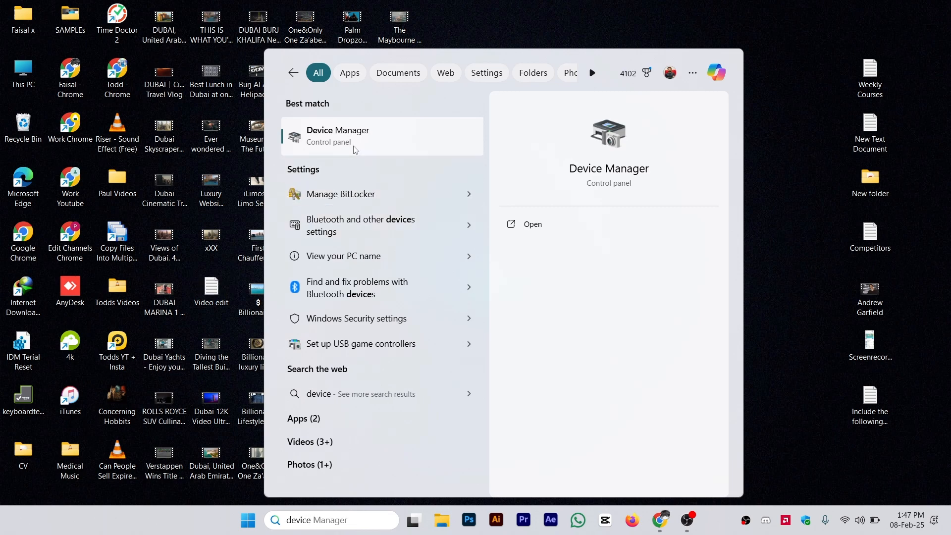
# - Launch Device Manager from the Windows Search best-match result
pyautogui.click(338, 136)
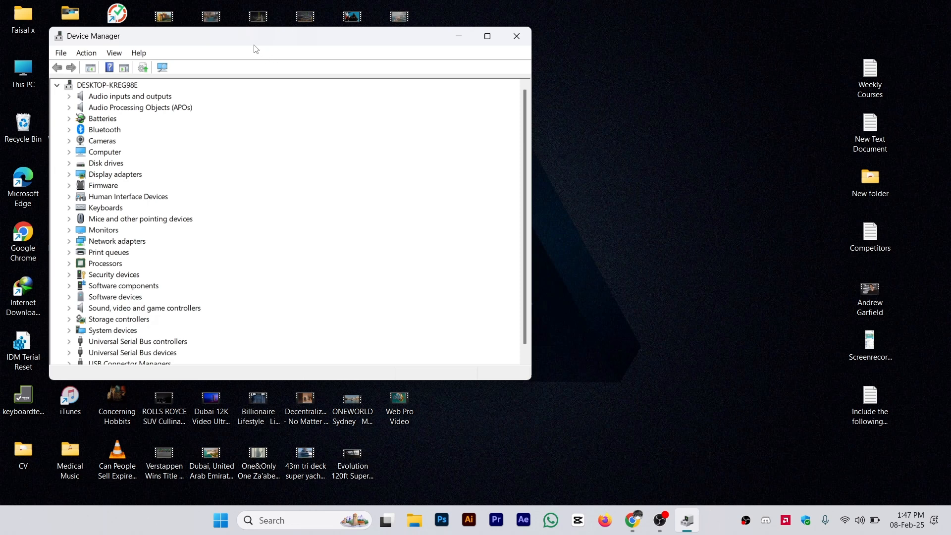
# - Update the AMD Radeon(TM) Graphics driver via automatic search, confirming the best driver is already installed
pyautogui.click(220, 183)
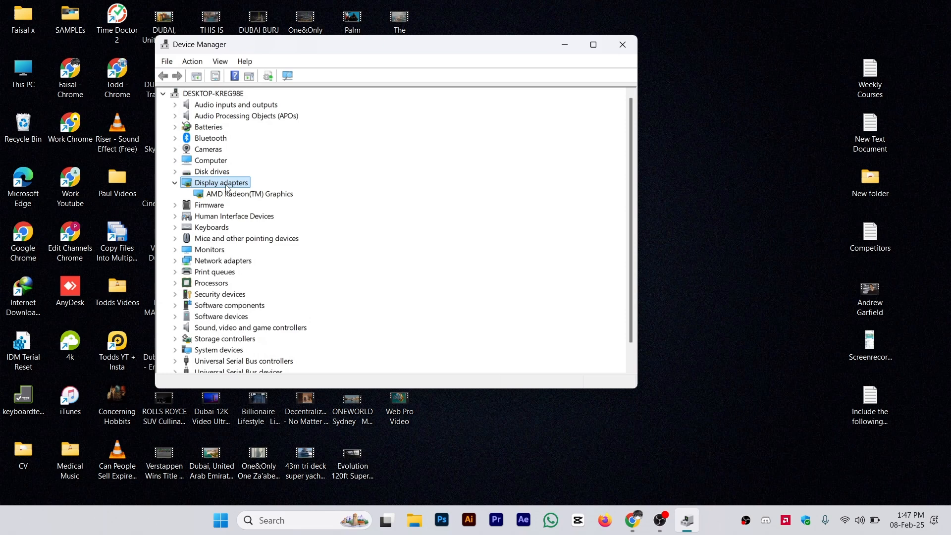
pyautogui.click(249, 193)
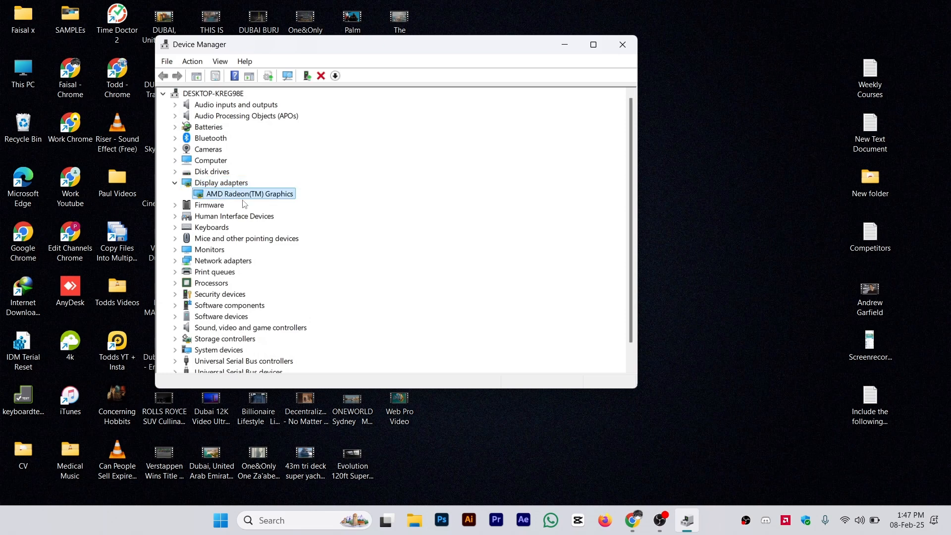
pyautogui.rightClick(245, 194)
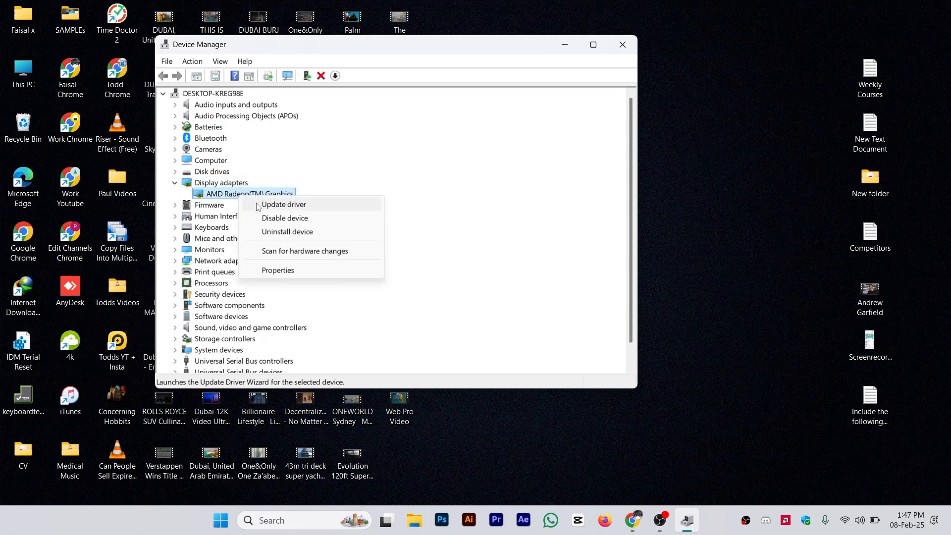
pyautogui.click(284, 204)
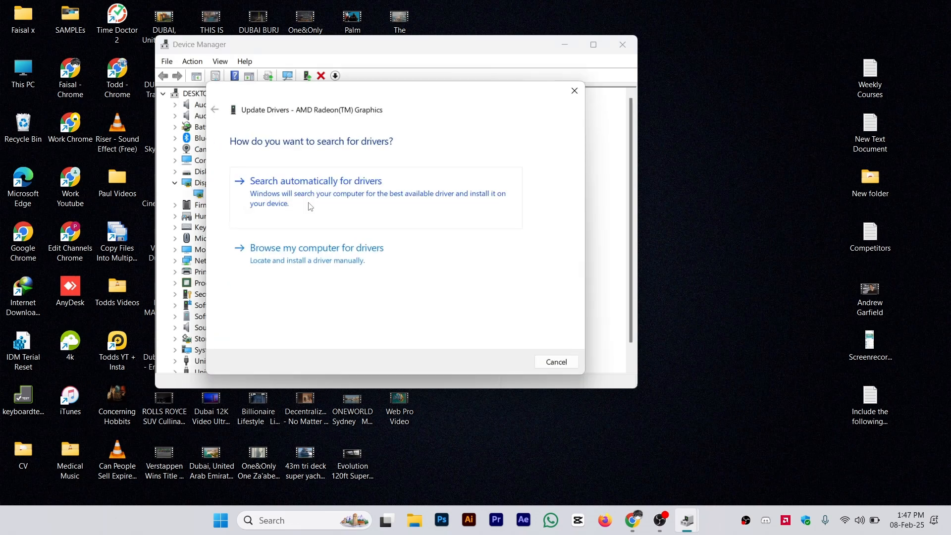
pyautogui.click(315, 181)
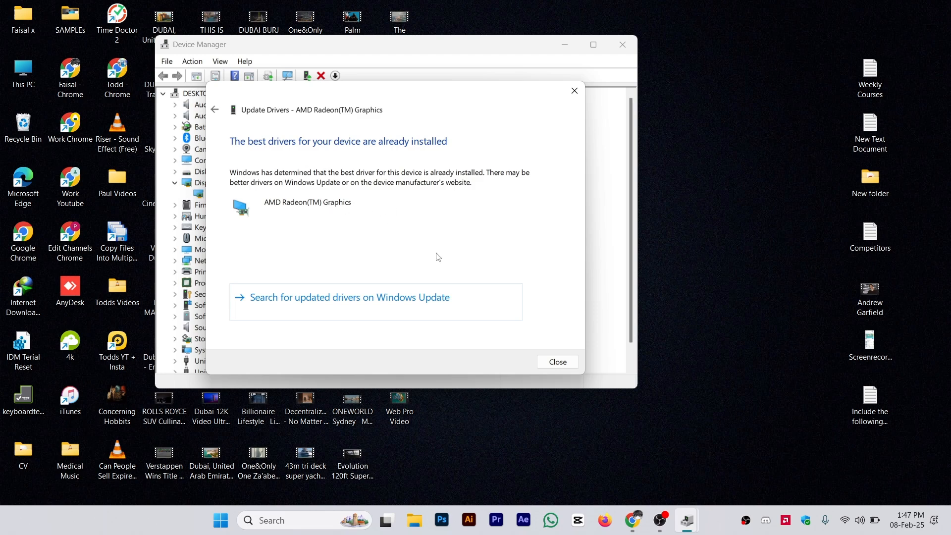
pyautogui.click(556, 362)
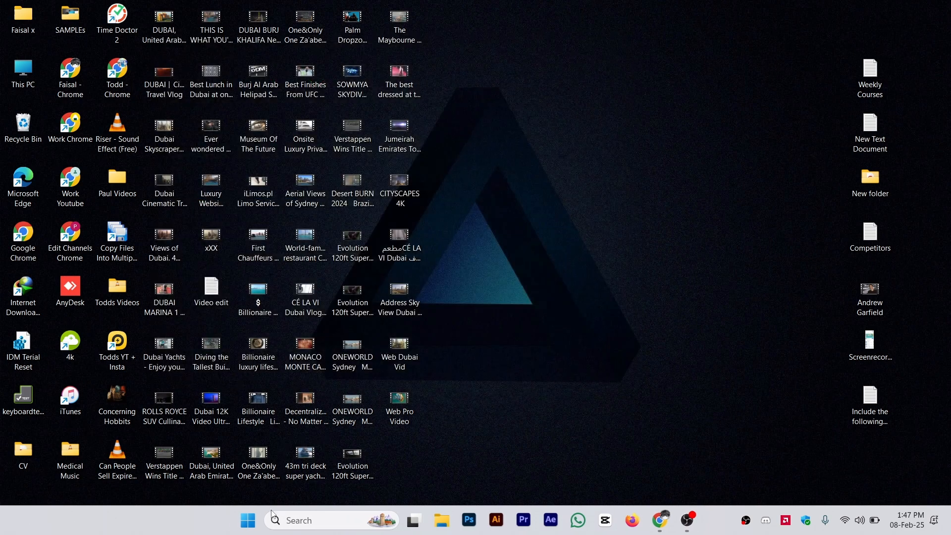
# - Search 'upda' and open the Check for updates system settings
pyautogui.click(297, 520)
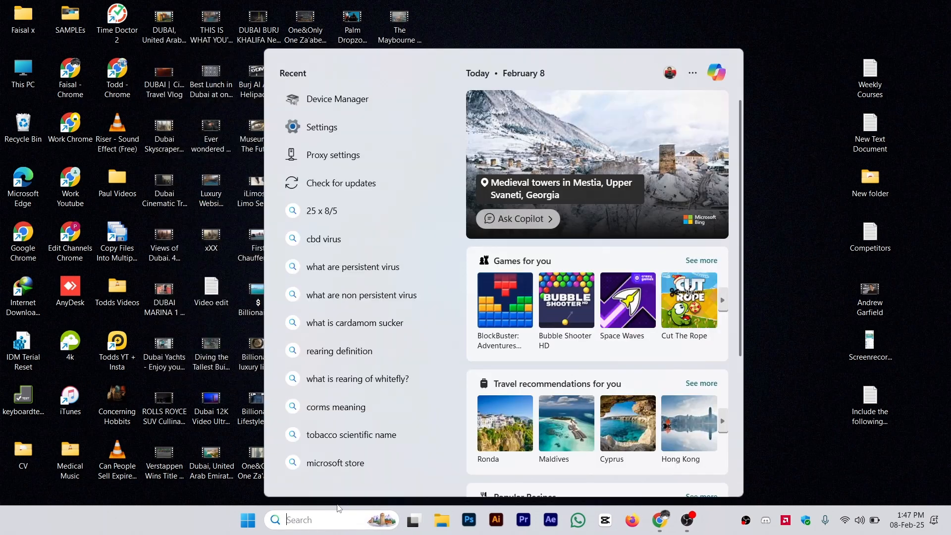
pyautogui.write('updat')
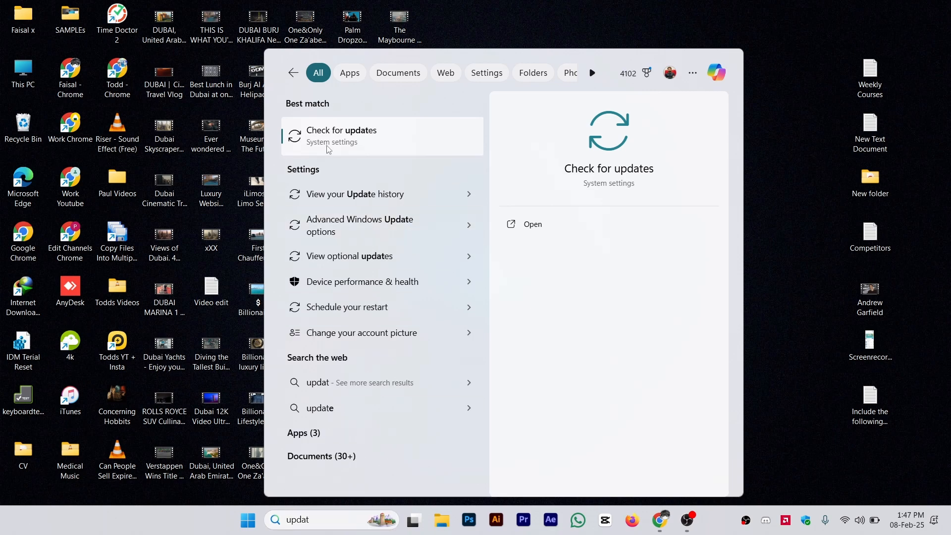
pyautogui.click(341, 136)
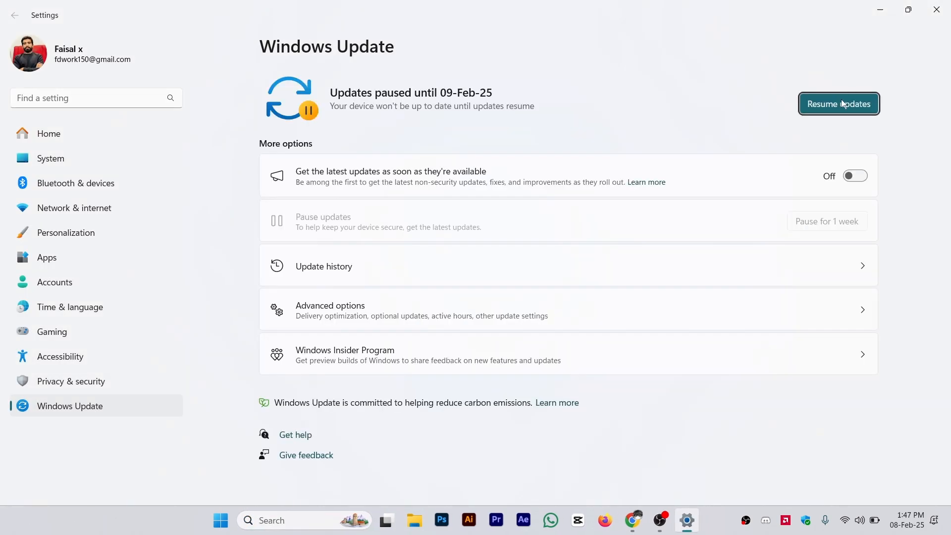
# - Resume paused updates so Windows Update starts checking for updates
pyautogui.click(838, 103)
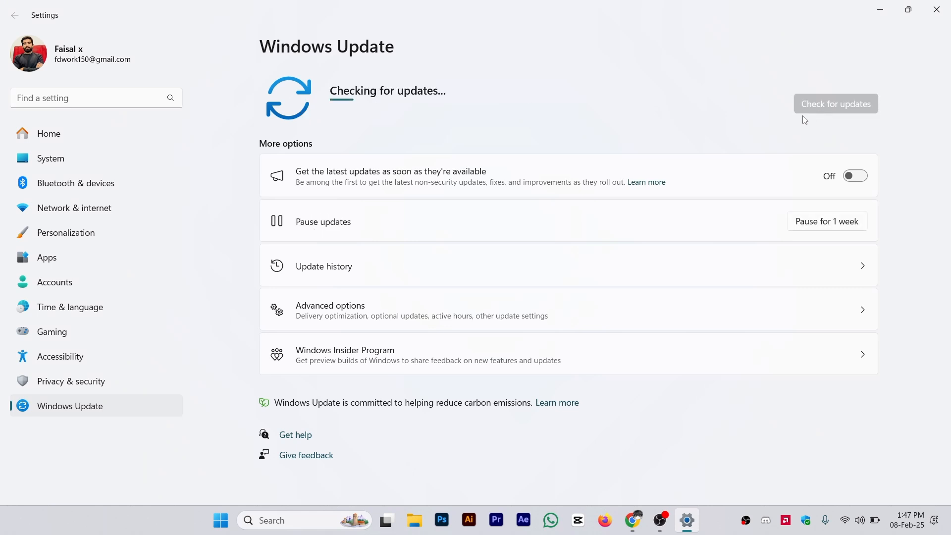
pyautogui.moveTo(452, 118)
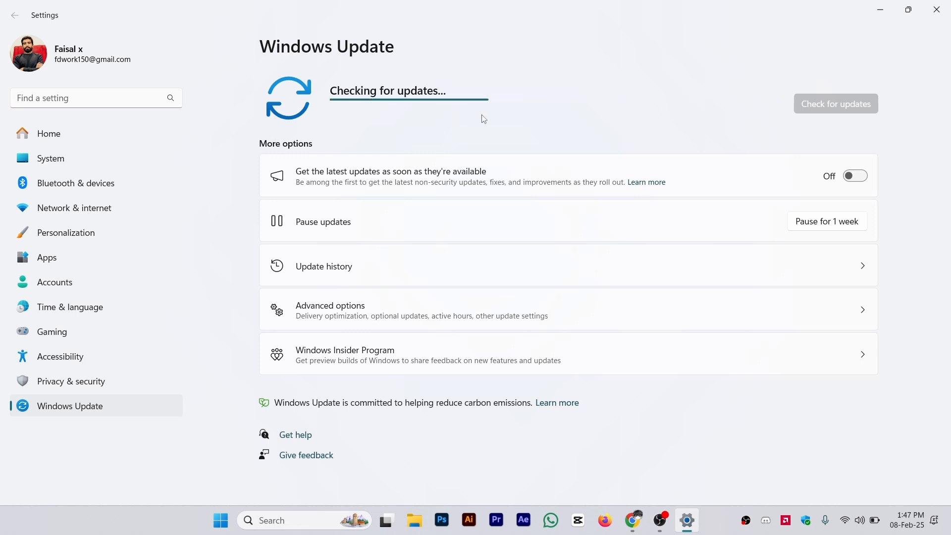
pyautogui.moveTo(410, 113)
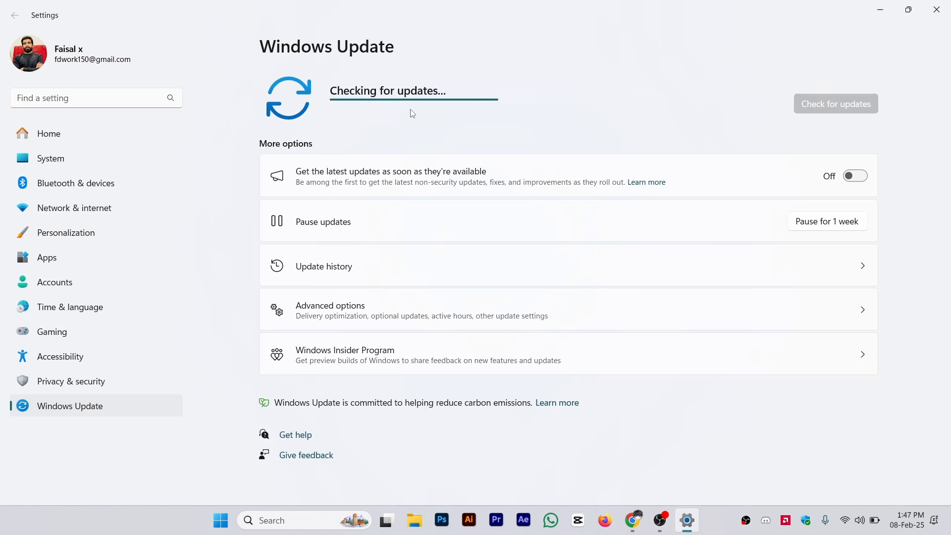
pyautogui.moveTo(380, 117)
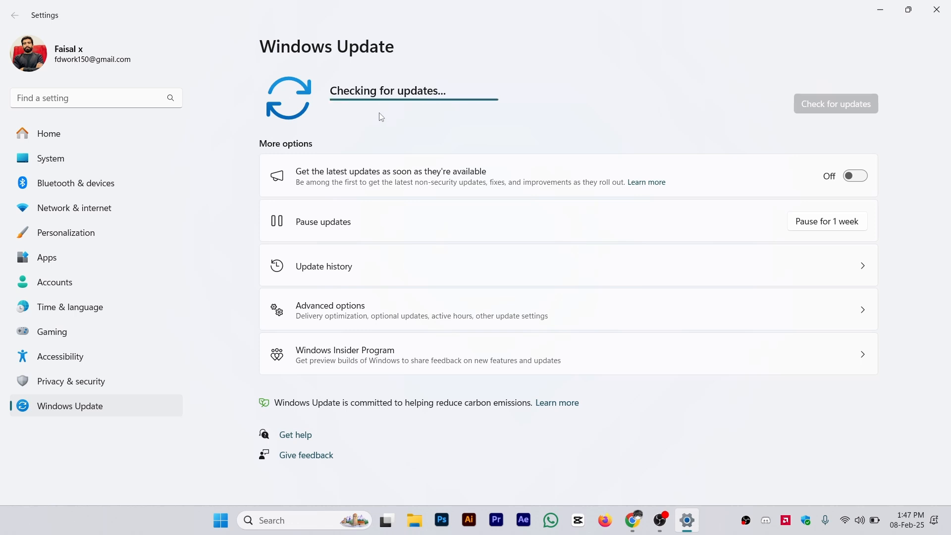